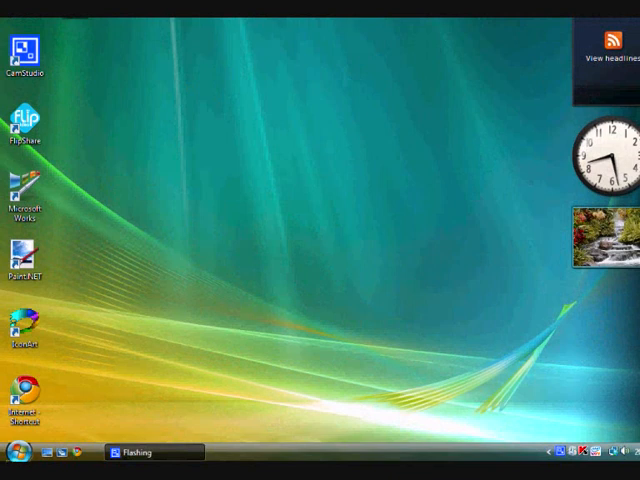
- Open the Mouse Properties pointer settings from the Control Panel
{"action": "left_click", "coordinate": [13, 453]}
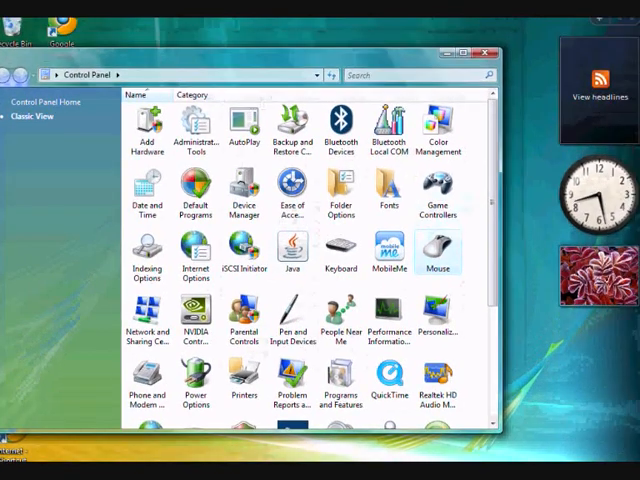
{"action": "double_click", "coordinate": [437, 248]}
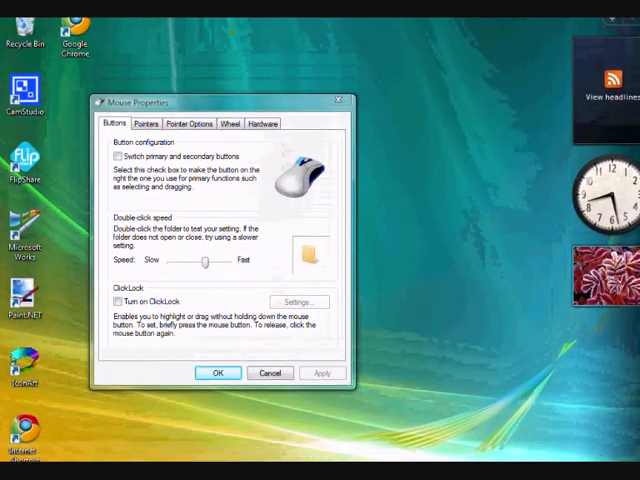
{"action": "left_click", "coordinate": [147, 134]}
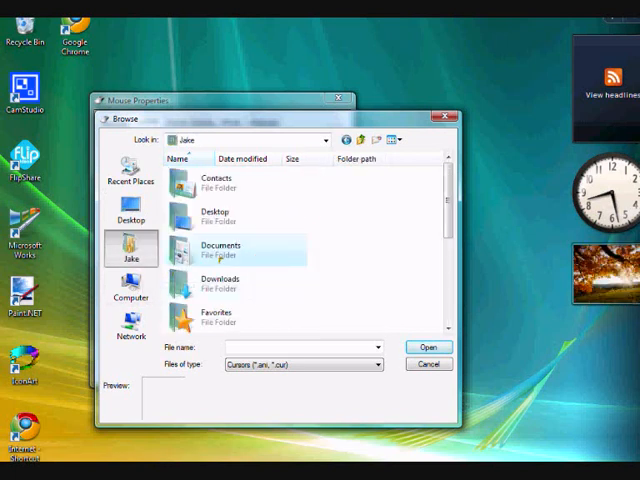
- Check Documents for cursors, then launch IconArt with a blank 32×32 icon
{"action": "double_click", "coordinate": [221, 249]}
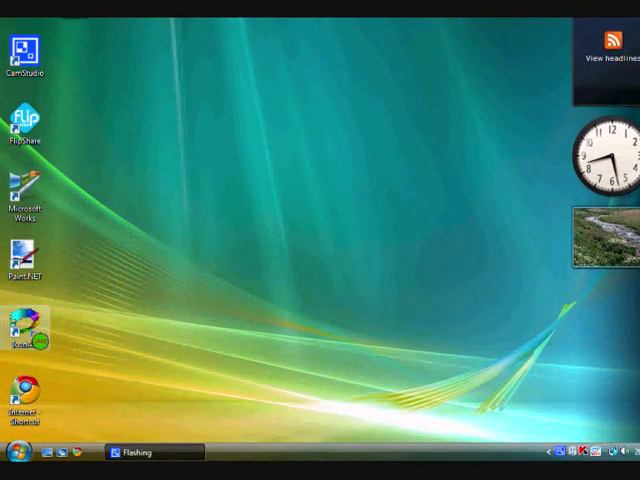
{"action": "double_click", "coordinate": [22, 330]}
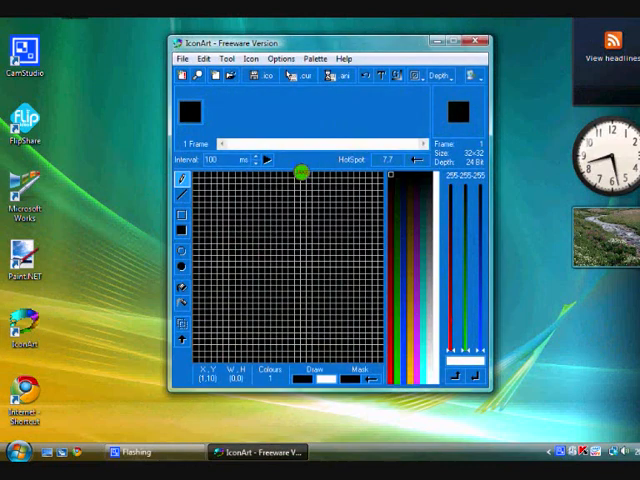
{"action": "left_click", "coordinate": [434, 42]}
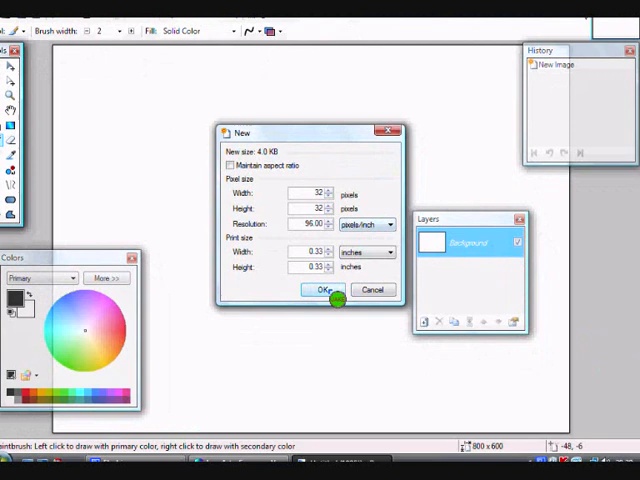
- Confirm a 32×32 pixel image, zoom in, and bucket-fill the canvas black
{"action": "left_click", "coordinate": [321, 289]}
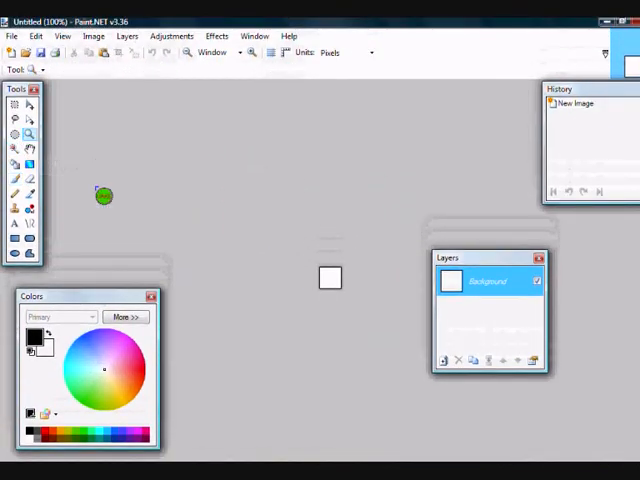
{"action": "left_click_drag", "start_coordinate": [104, 196], "coordinate": [57, 178]}
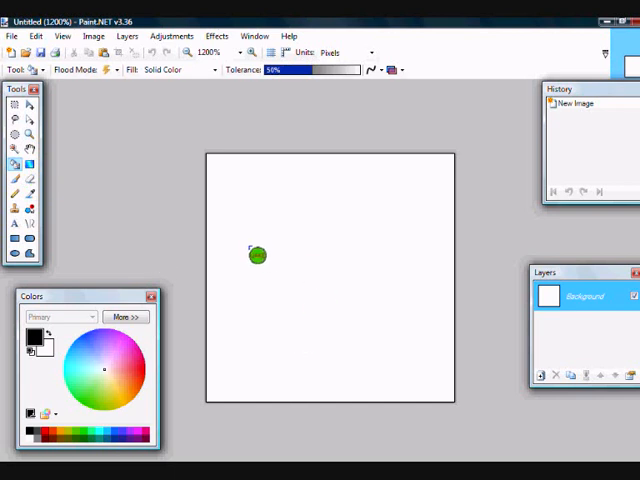
{"action": "left_click", "coordinate": [256, 255]}
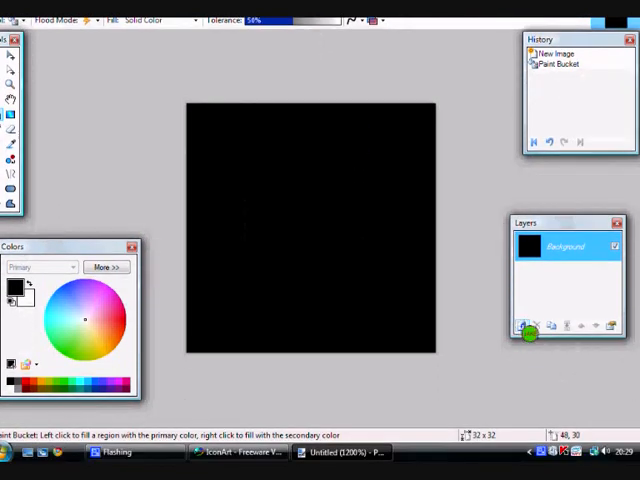
- Add a transparent layer above the black background in the Layers window
{"action": "left_click", "coordinate": [538, 325]}
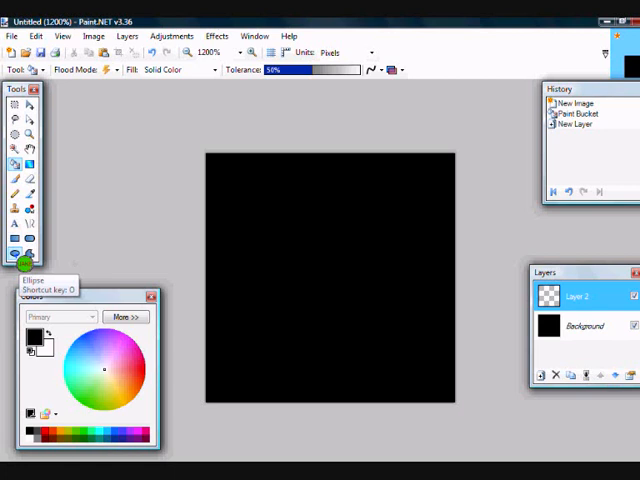
{"action": "mouse_move", "coordinate": [33, 265]}
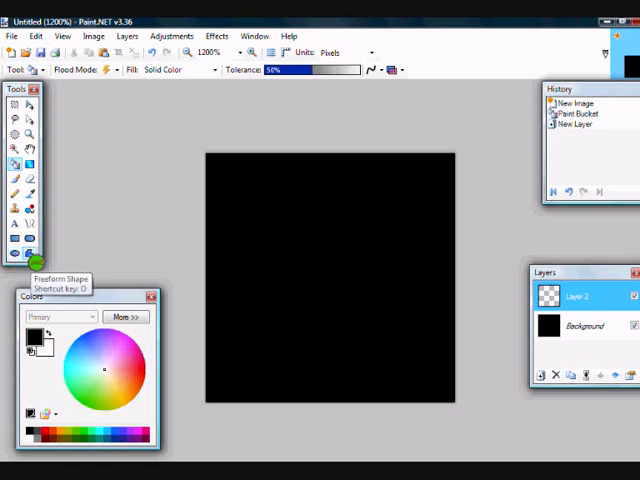
{"action": "mouse_move", "coordinate": [20, 265]}
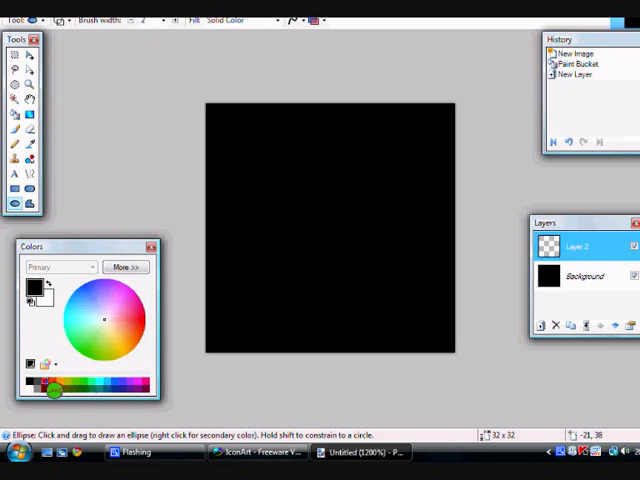
- Drag a large red ellipse ring across the 32×32 canvas
{"action": "left_click_drag", "start_coordinate": [235, 155], "coordinate": [270, 185]}
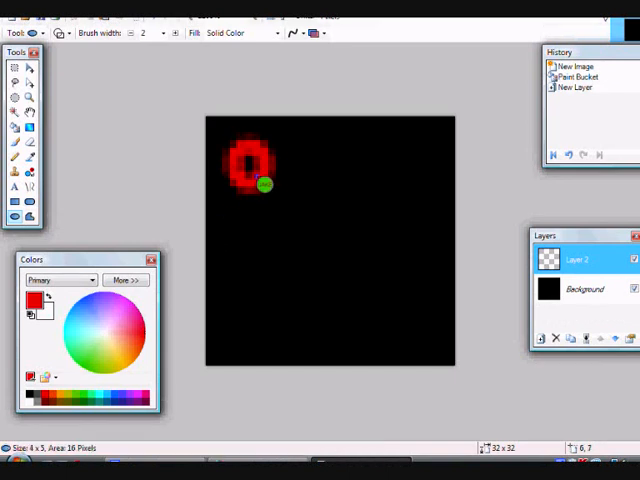
{"action": "left_click_drag", "start_coordinate": [263, 182], "coordinate": [426, 337]}
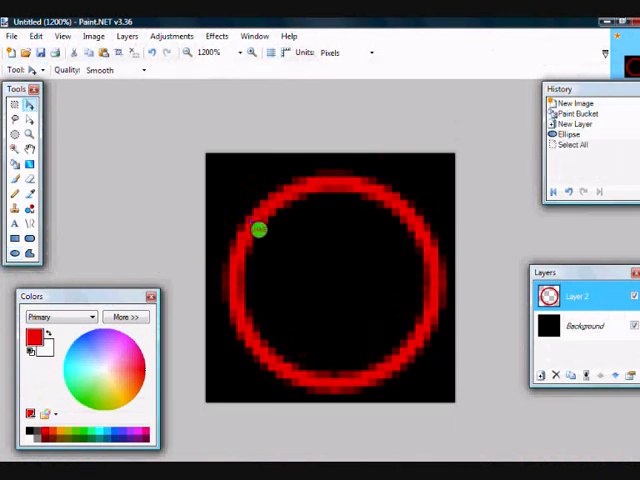
{"action": "left_click_drag", "start_coordinate": [258, 228], "coordinate": [270, 238]}
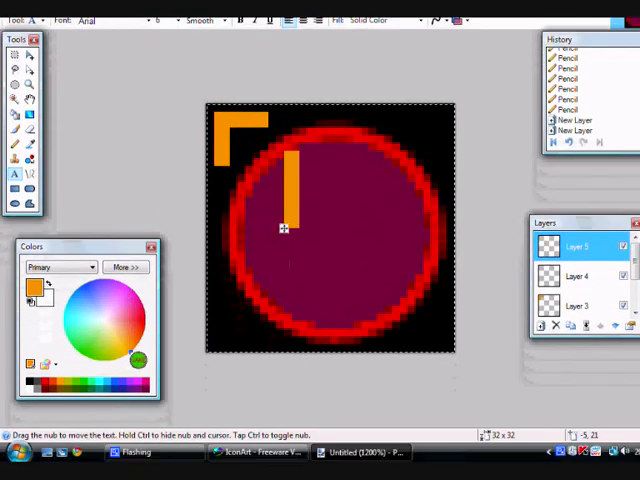
- Pick a pale palette colour for the JAKE lettering
{"action": "left_click", "coordinate": [108, 327]}
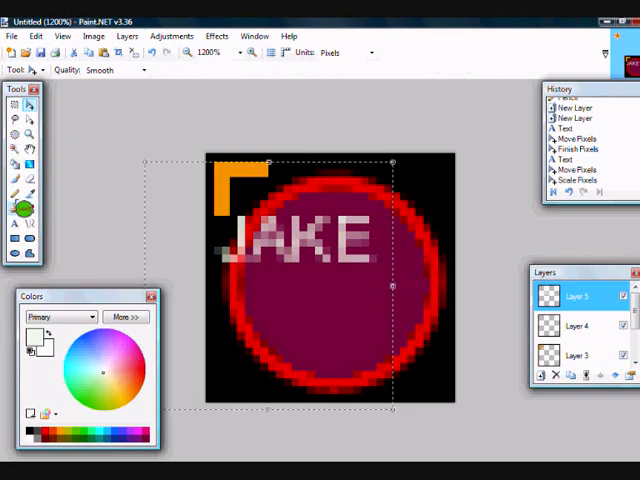
- Revert to the New Layer history entry, discarding the JAKE text steps
{"action": "left_click", "coordinate": [15, 225]}
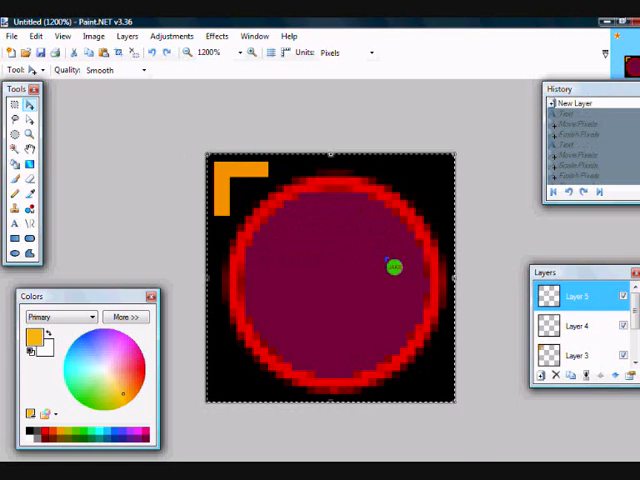
- Type 'JAKE' with the Text tool inside the maroon circle
{"action": "left_click", "coordinate": [15, 224]}
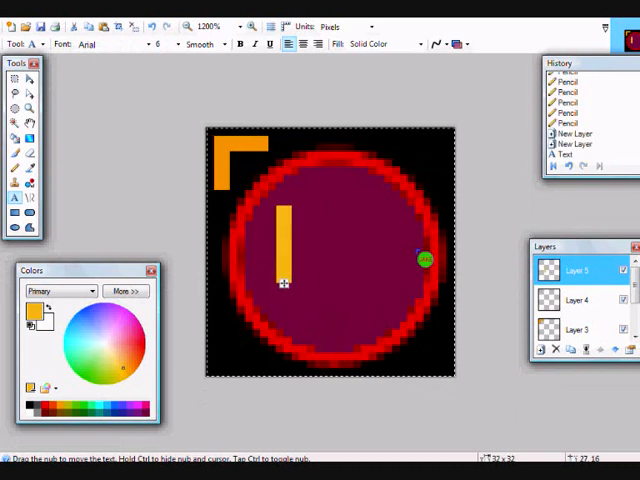
{"action": "type", "text": "JA"}
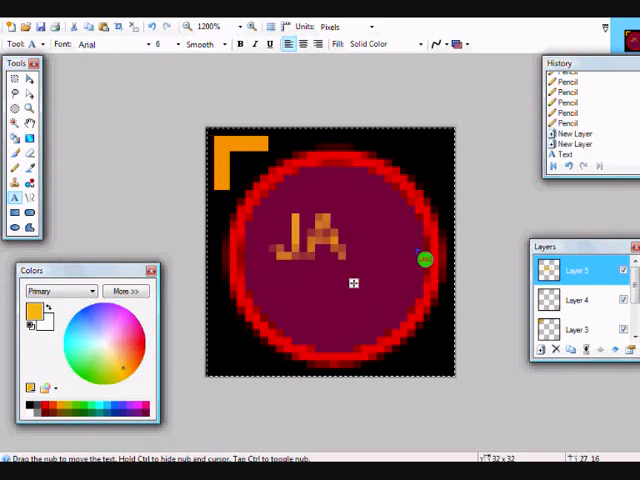
{"action": "type", "text": "KE"}
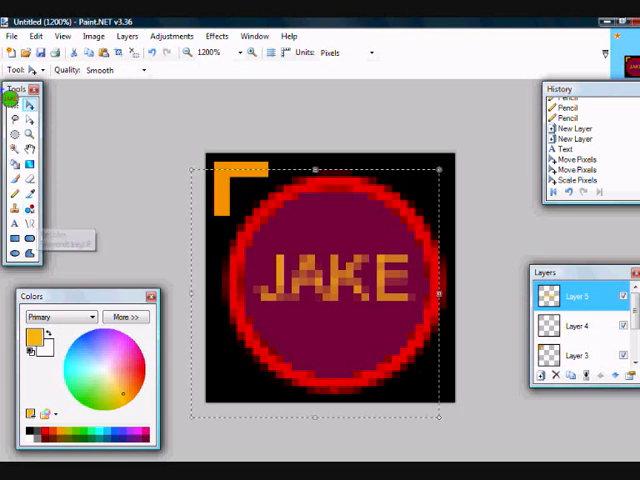
- Save as BMP 'jake cursor' with default bit depth, flattening the layers
{"action": "left_click", "coordinate": [11, 36]}
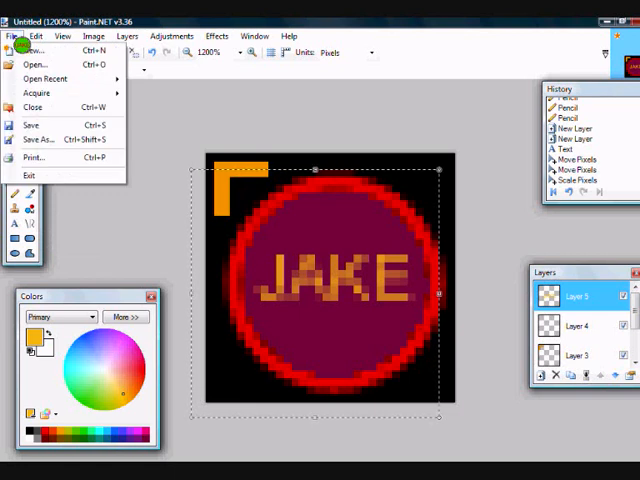
{"action": "left_click", "coordinate": [40, 139]}
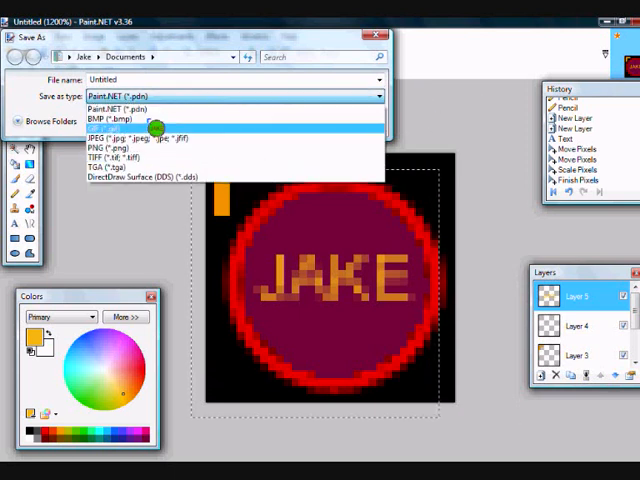
{"action": "left_click", "coordinate": [120, 123]}
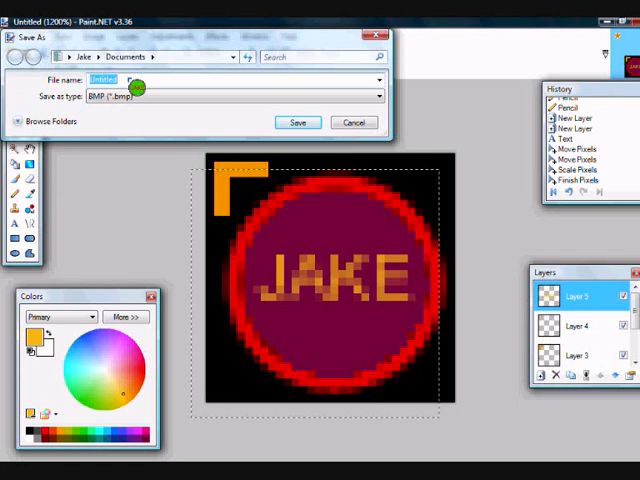
{"action": "type", "text": "jake curr"}
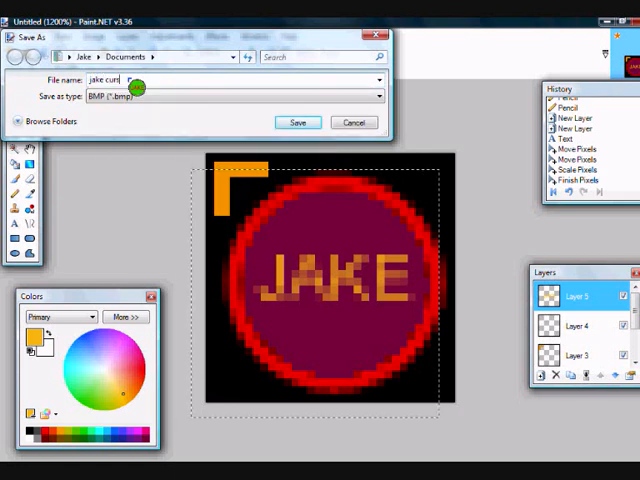
{"action": "left_click", "coordinate": [298, 122]}
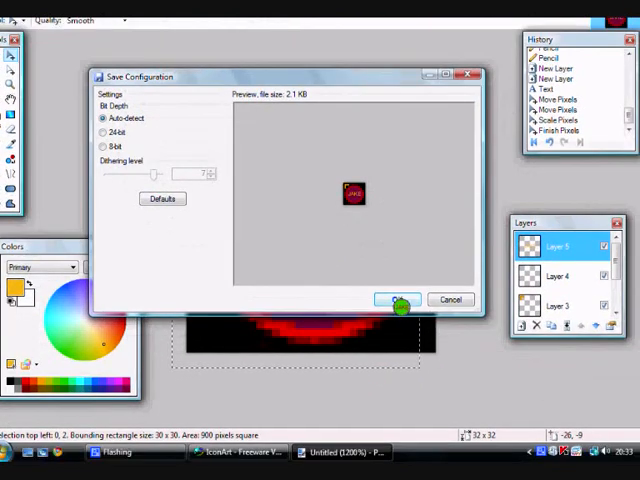
{"action": "left_click", "coordinate": [396, 300]}
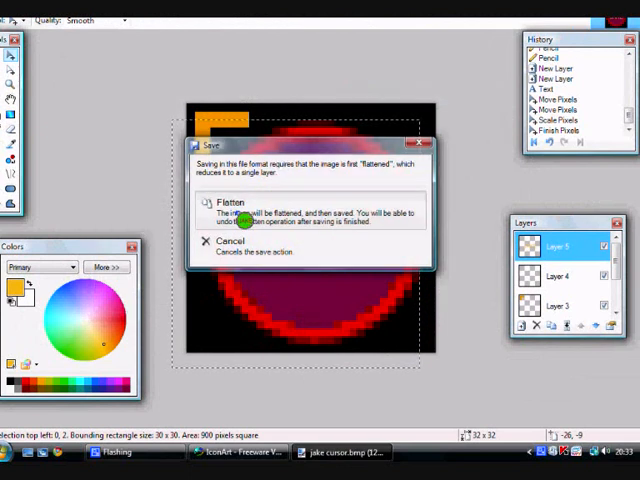
{"action": "left_click", "coordinate": [213, 205]}
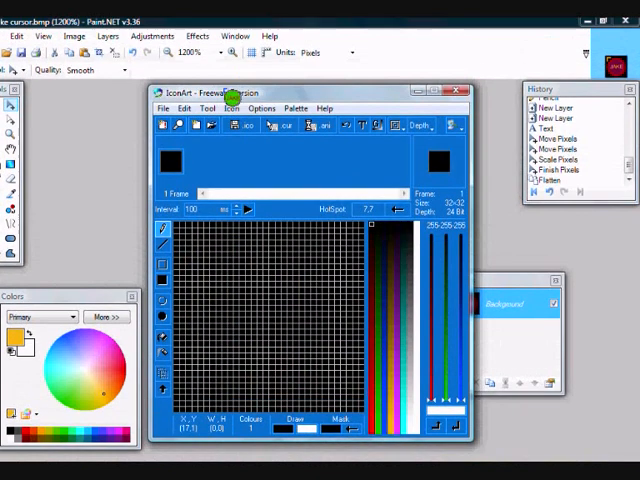
- Import the 'jake cursor' BMP into IconArt and reposition its window
{"action": "left_click", "coordinate": [162, 114]}
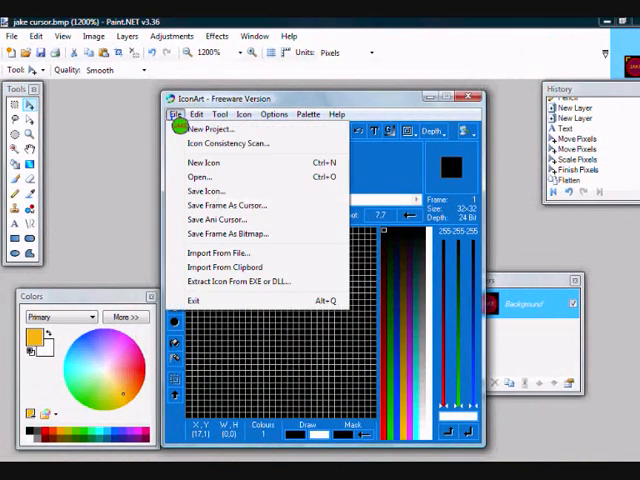
{"action": "mouse_move", "coordinate": [262, 252]}
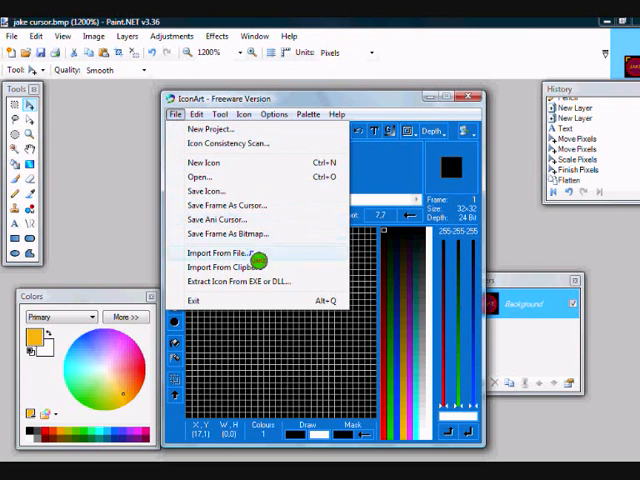
{"action": "left_click", "coordinate": [217, 251]}
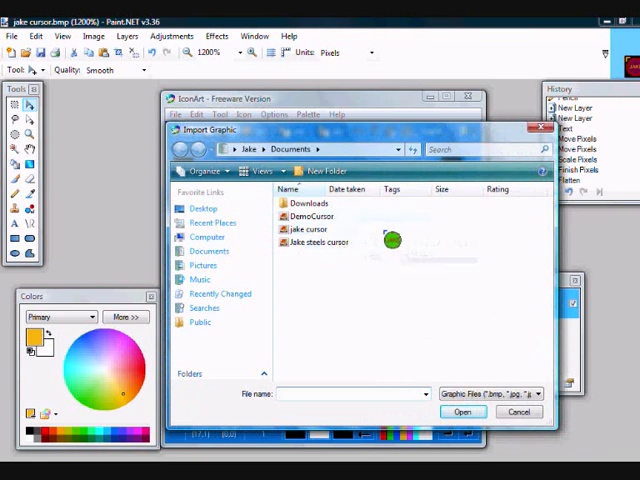
{"action": "left_click", "coordinate": [462, 411]}
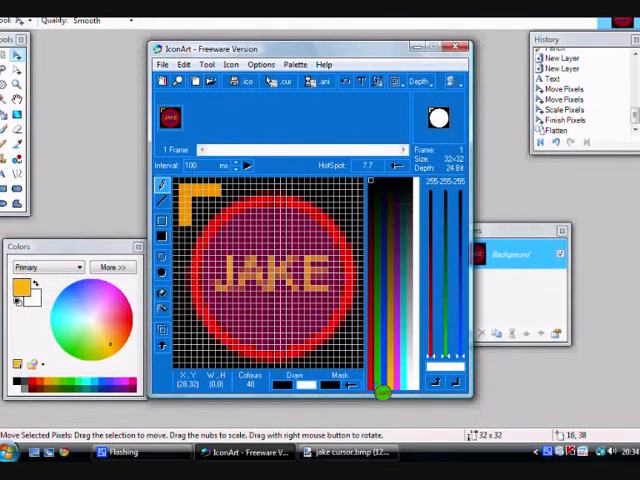
{"action": "left_click_drag", "start_coordinate": [385, 393], "coordinate": [348, 198]}
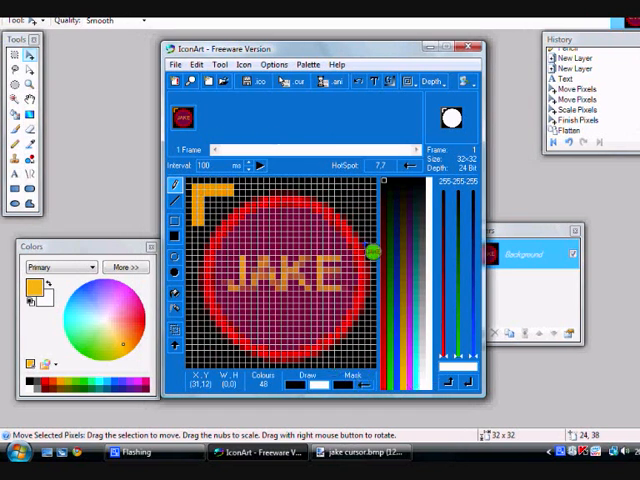
{"action": "left_click_drag", "start_coordinate": [370, 250], "coordinate": [320, 210]}
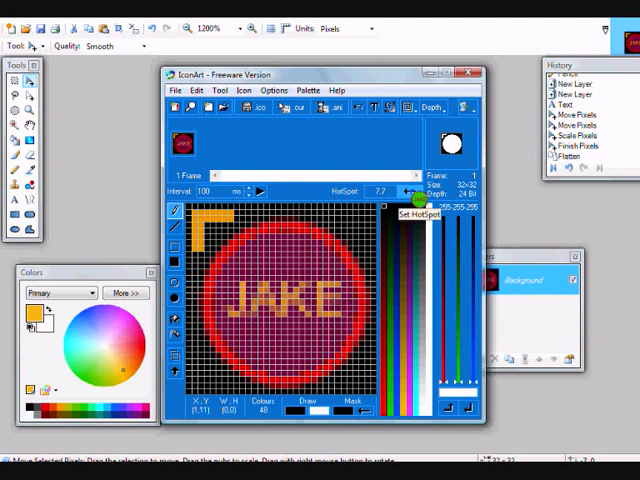
- Use Set HotSpot to place the cursor hotspot at pixel 1,1
{"action": "left_click", "coordinate": [419, 192]}
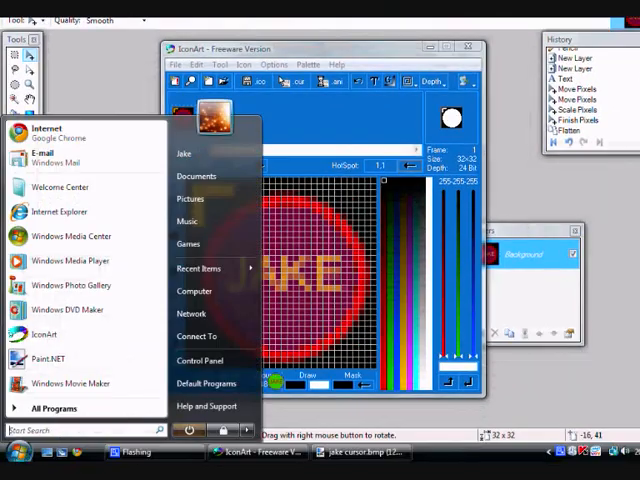
- Open Mouse Pointers settings, browse for a Normal Select file, and enter the user folder
{"action": "left_click", "coordinate": [195, 360]}
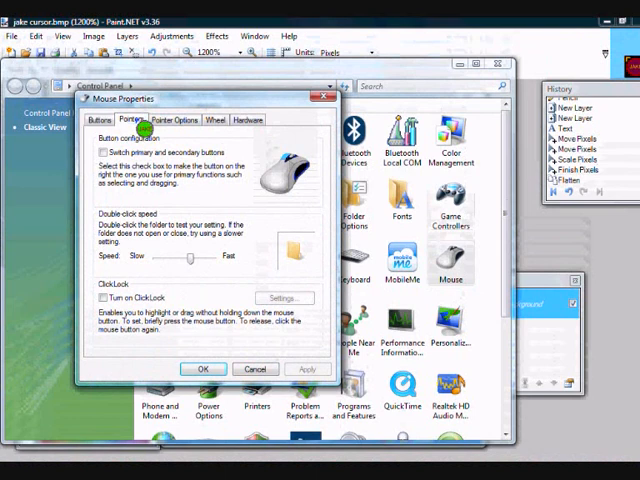
{"action": "left_click", "coordinate": [119, 119]}
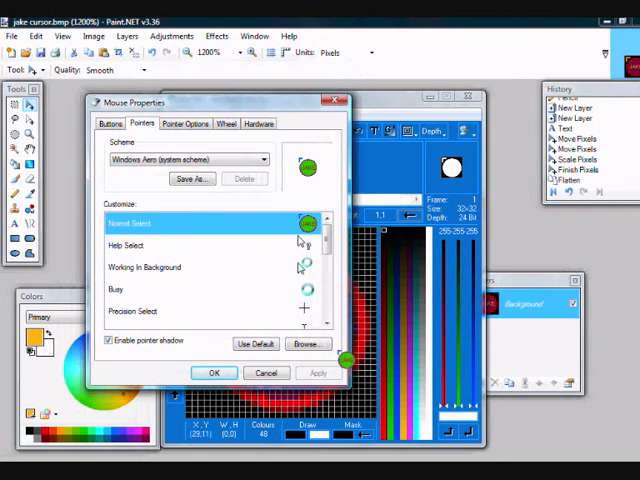
{"action": "left_click", "coordinate": [307, 343]}
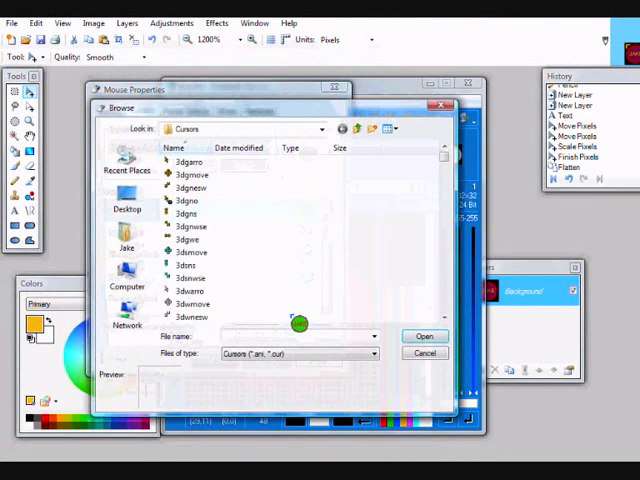
{"action": "left_click", "coordinate": [127, 238]}
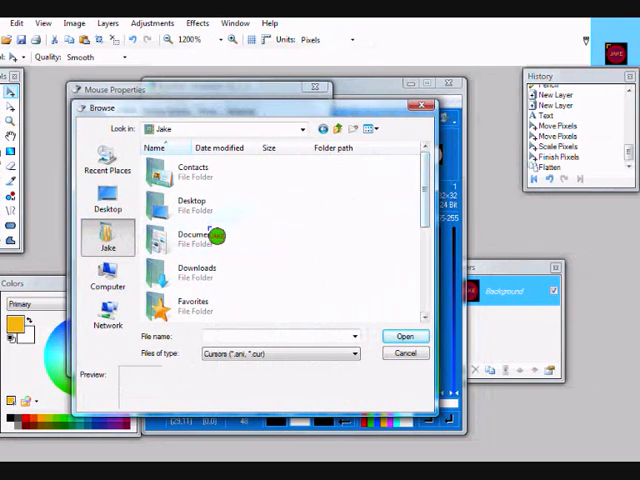
{"action": "double_click", "coordinate": [194, 240]}
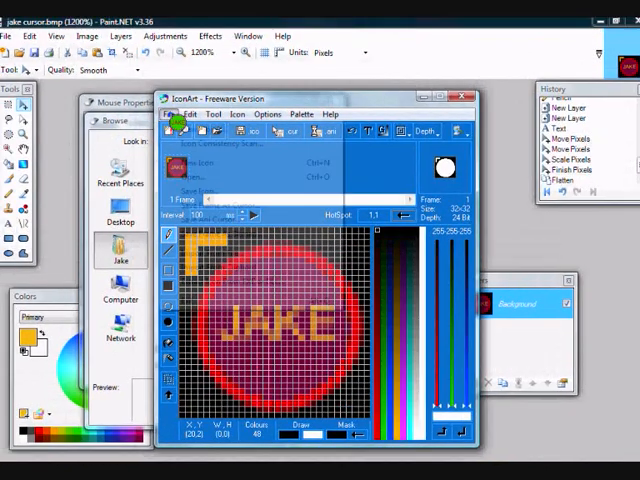
- Save the current IconArt frame as a cursor file named 'jake cursor'
{"action": "left_click", "coordinate": [169, 114]}
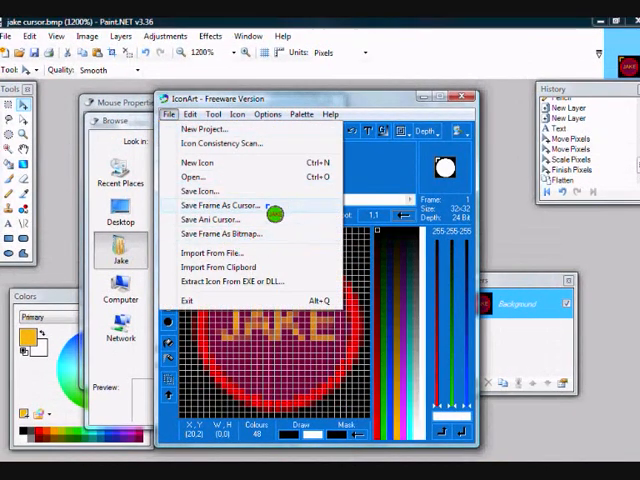
{"action": "left_click", "coordinate": [215, 203]}
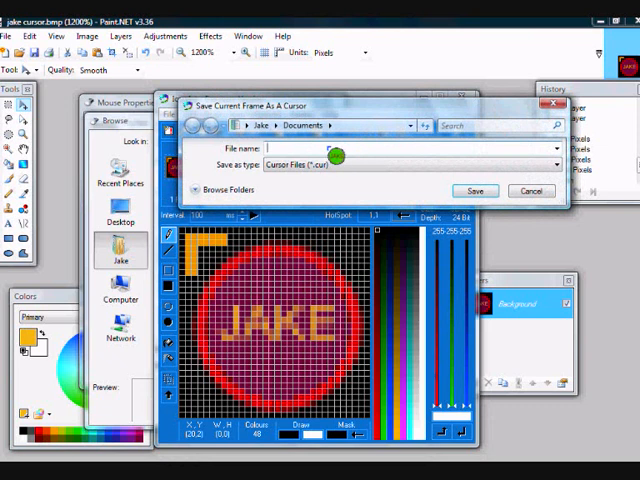
{"action": "type", "text": "jake"}
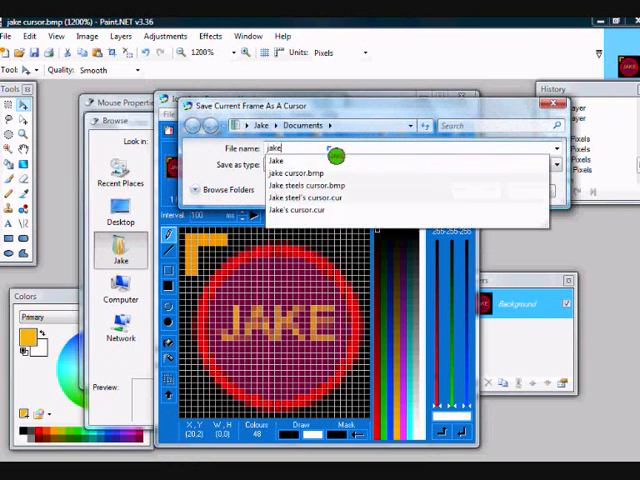
{"action": "left_click", "coordinate": [320, 172]}
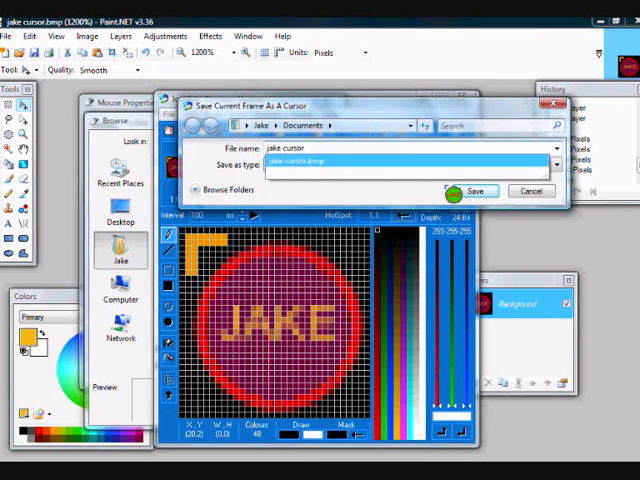
{"action": "left_click", "coordinate": [474, 191]}
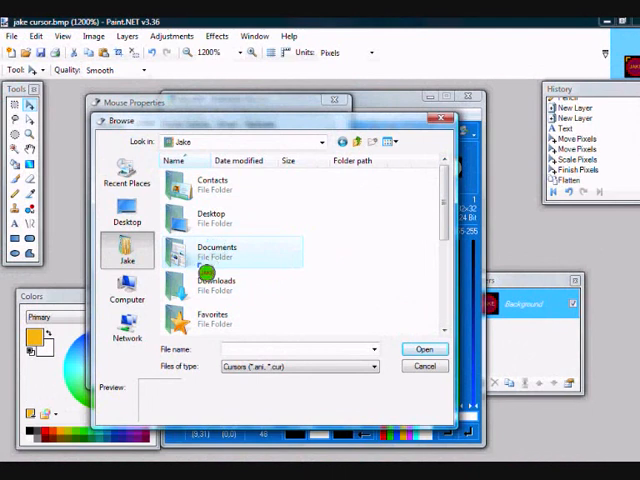
- Open the Documents folder in the pointer browser to reach the jake cursor file
{"action": "double_click", "coordinate": [217, 251]}
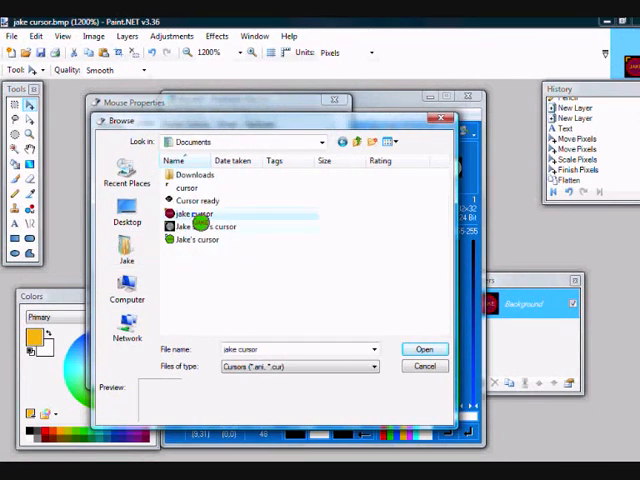